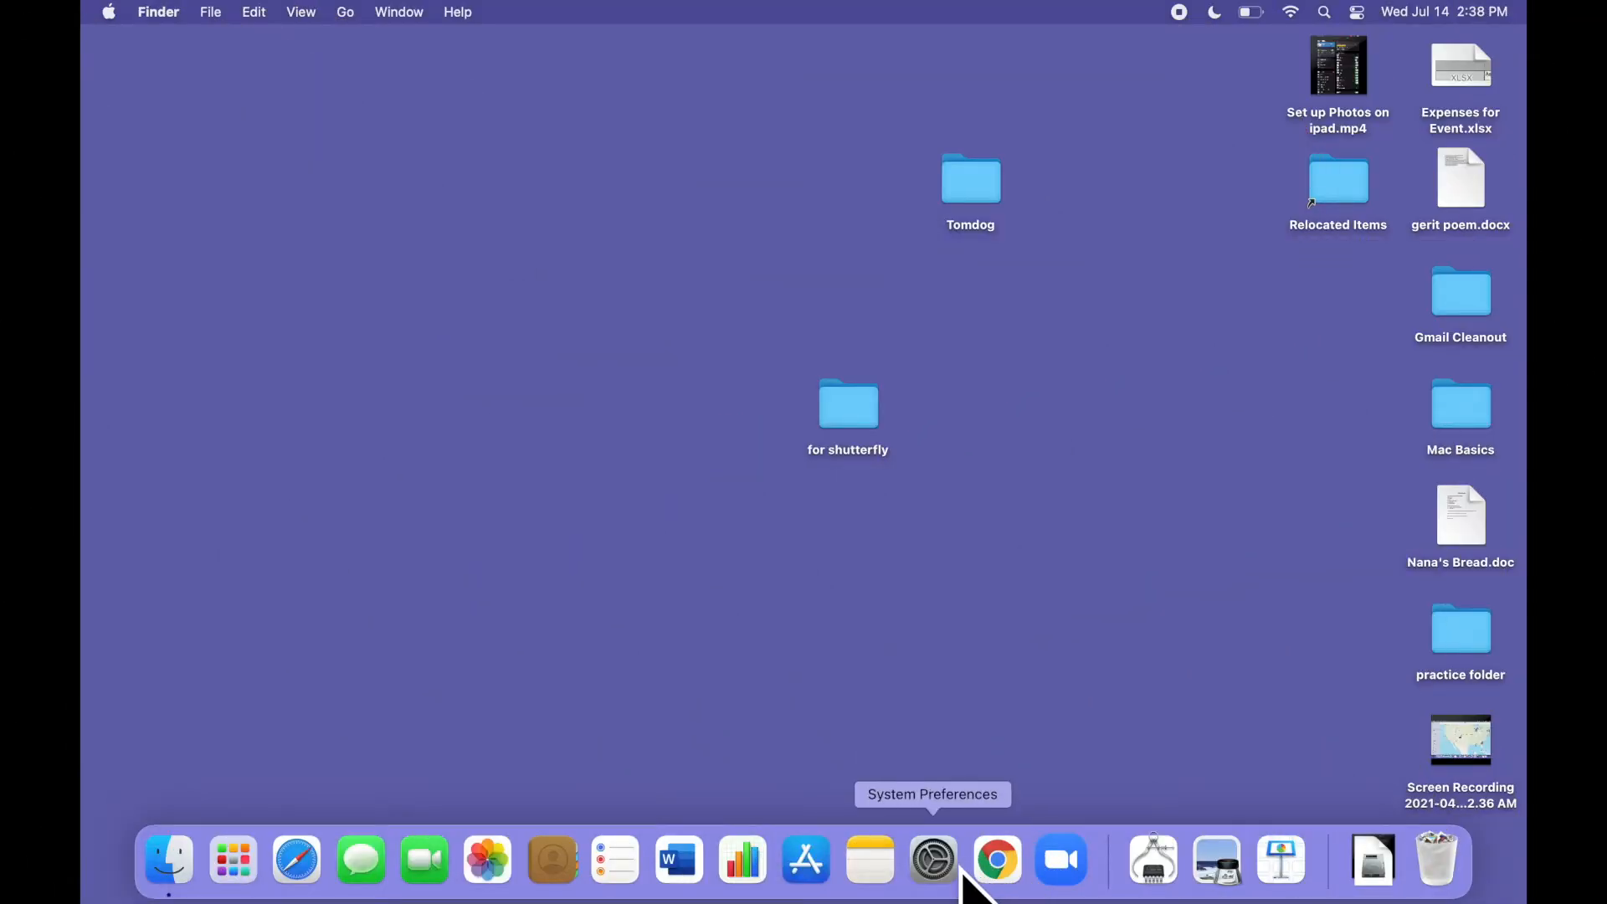
Launch System Preferences from the Dock, then show the Apple menu as an alternative route
{"action": "left_click", "coordinate": [932, 858]}
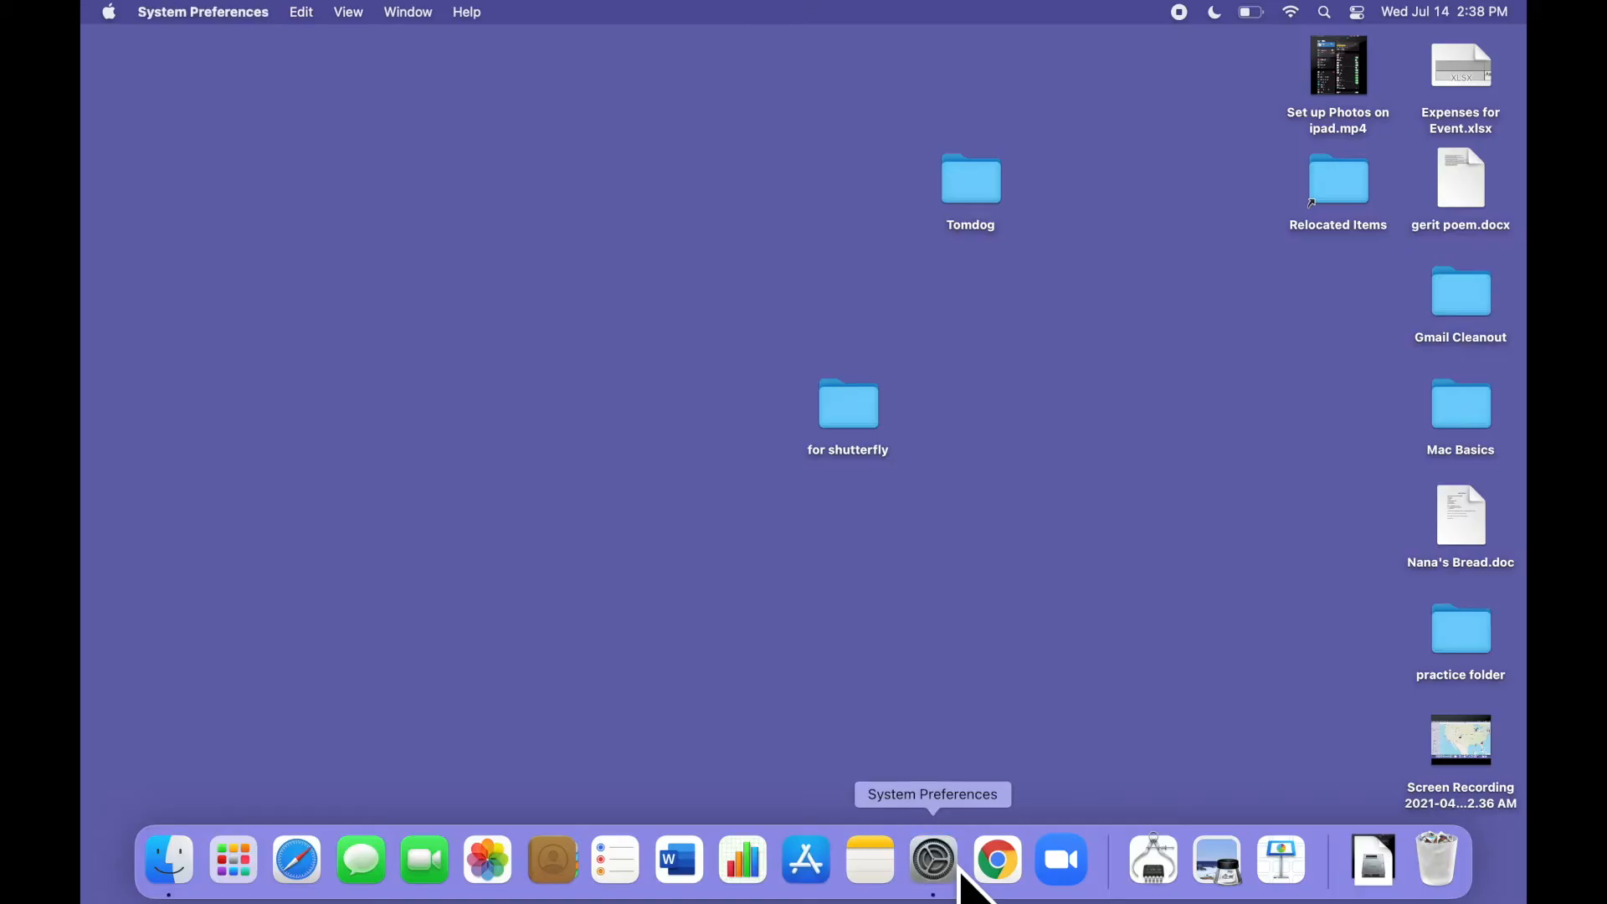
{"action": "left_click", "coordinate": [931, 858]}
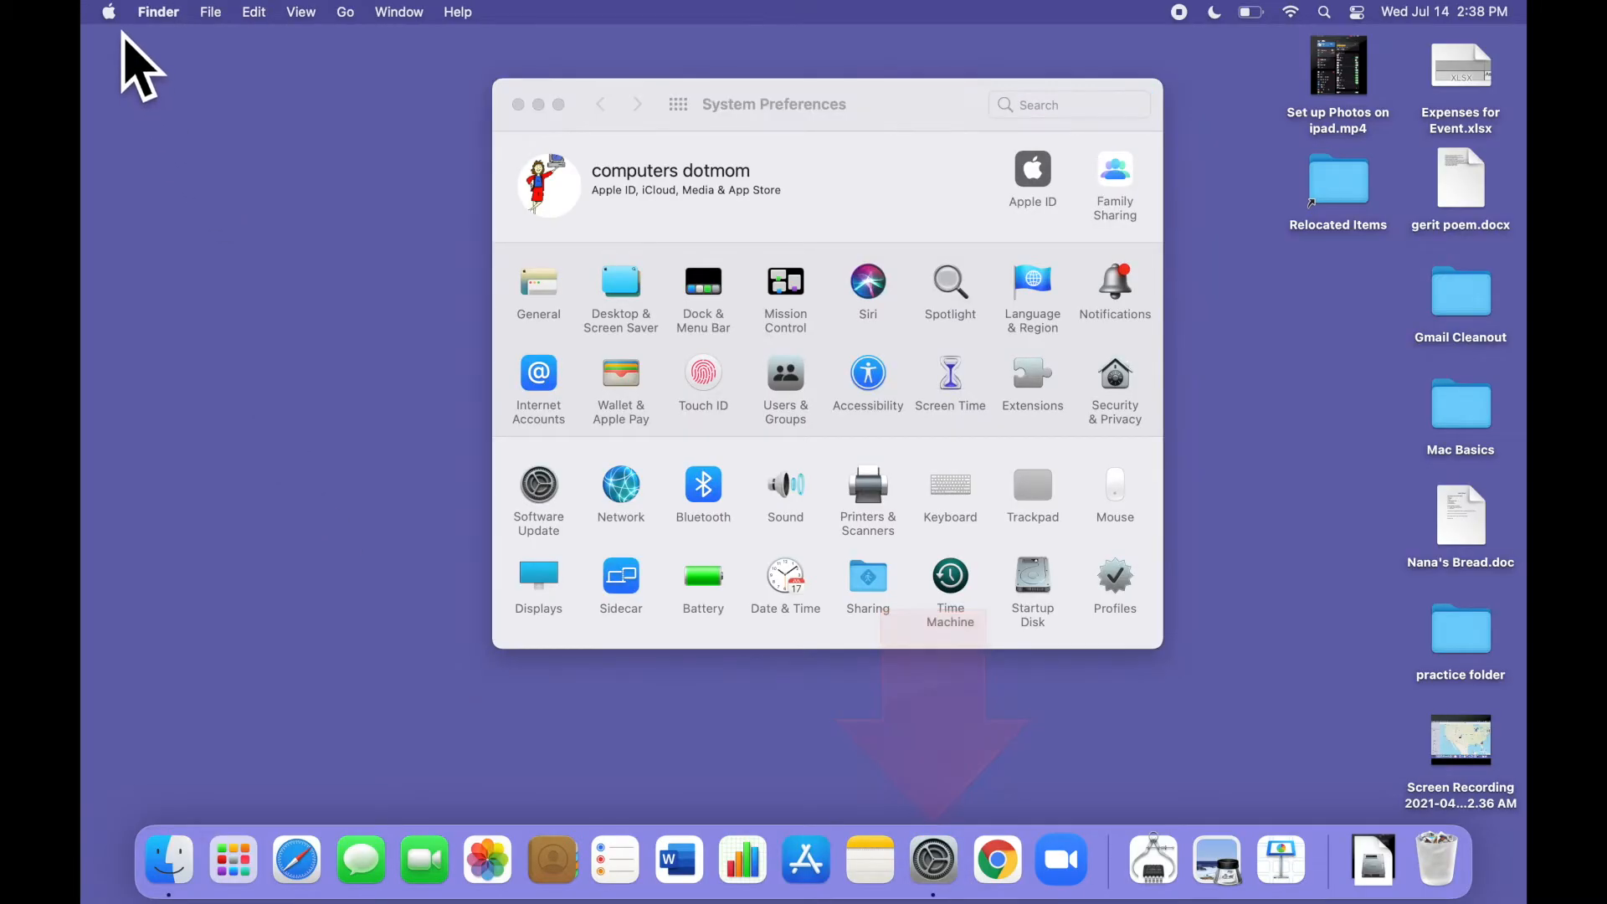
{"action": "left_click", "coordinate": [109, 11]}
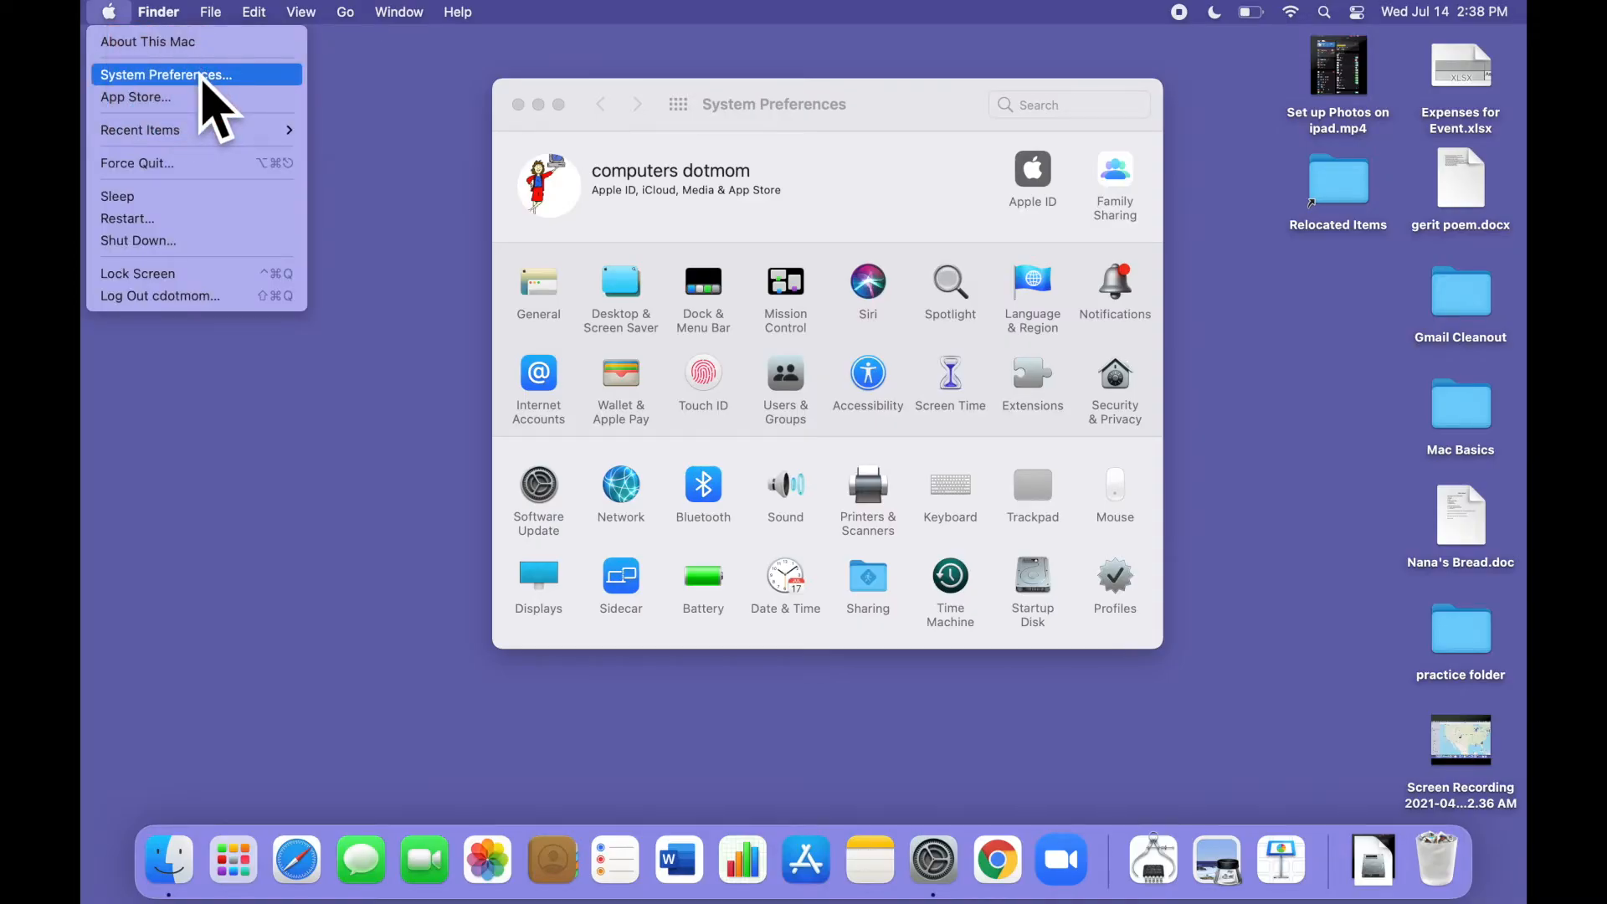
{"action": "mouse_move", "coordinate": [405, 139]}
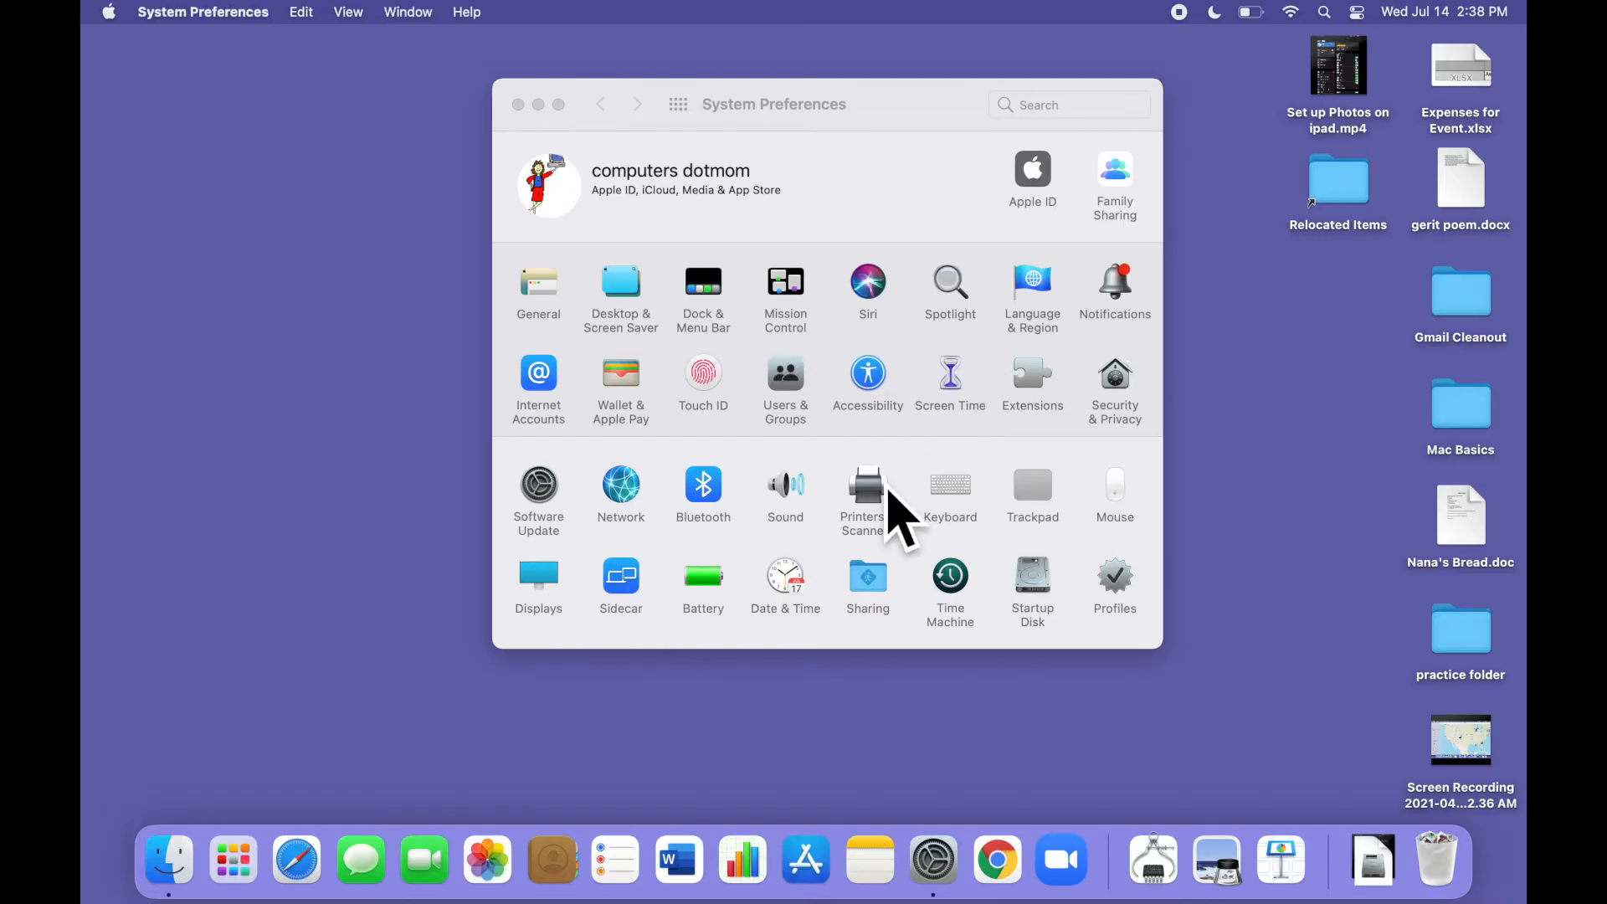
Review the offline HP Color LaserJet M281cdw in Printers & Scanners and start adding a new printer
{"action": "left_click", "coordinate": [864, 484]}
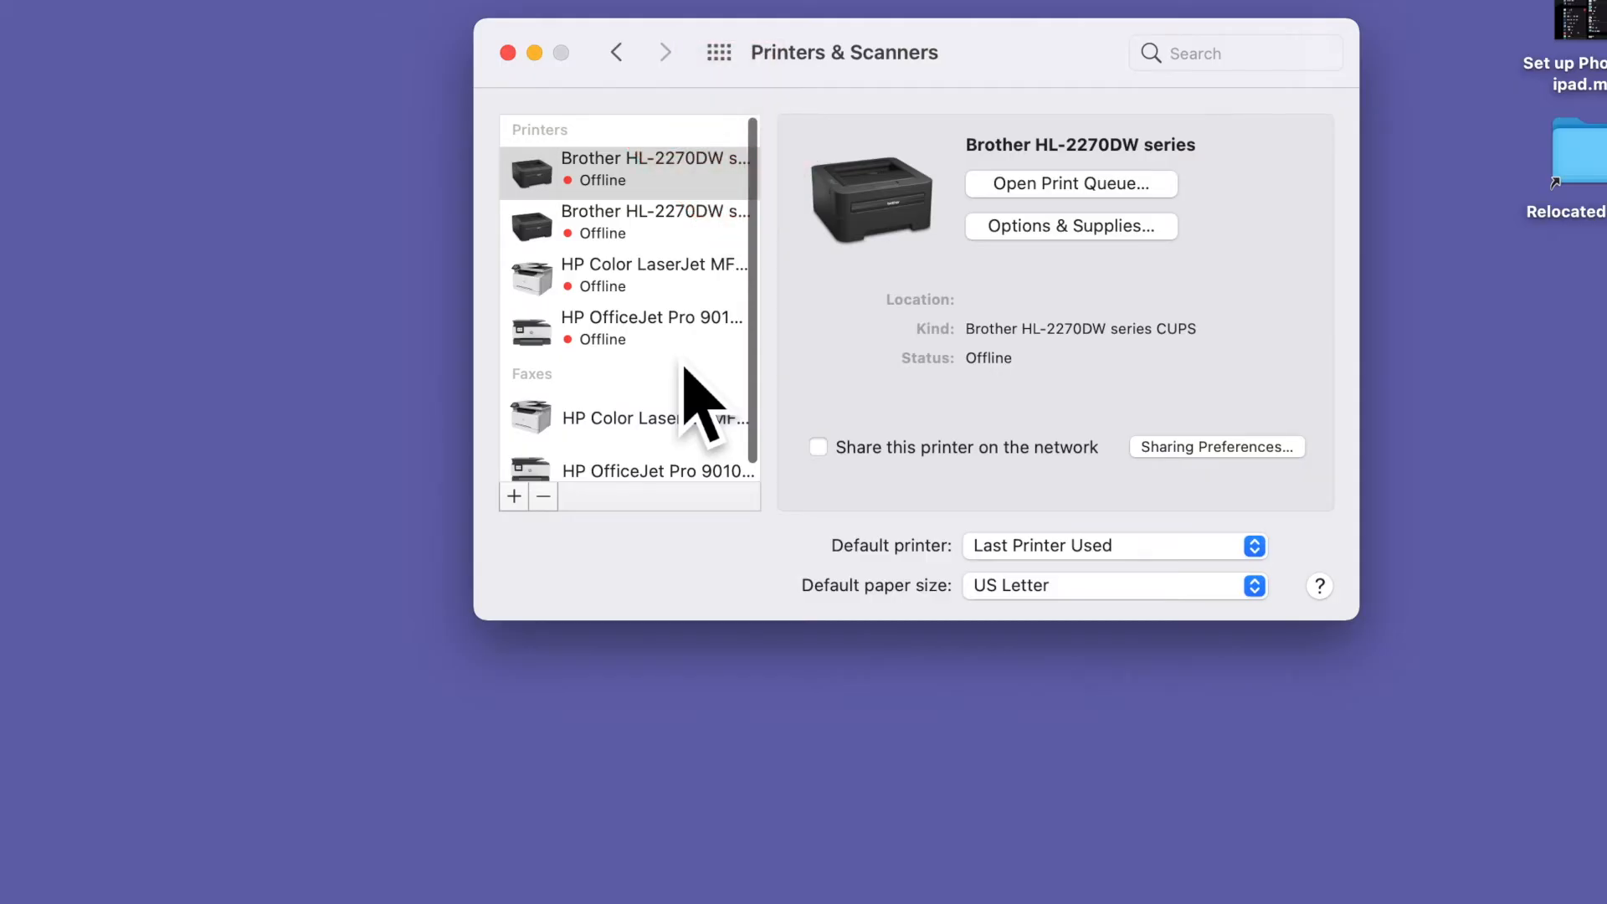
{"action": "left_click", "coordinate": [653, 275]}
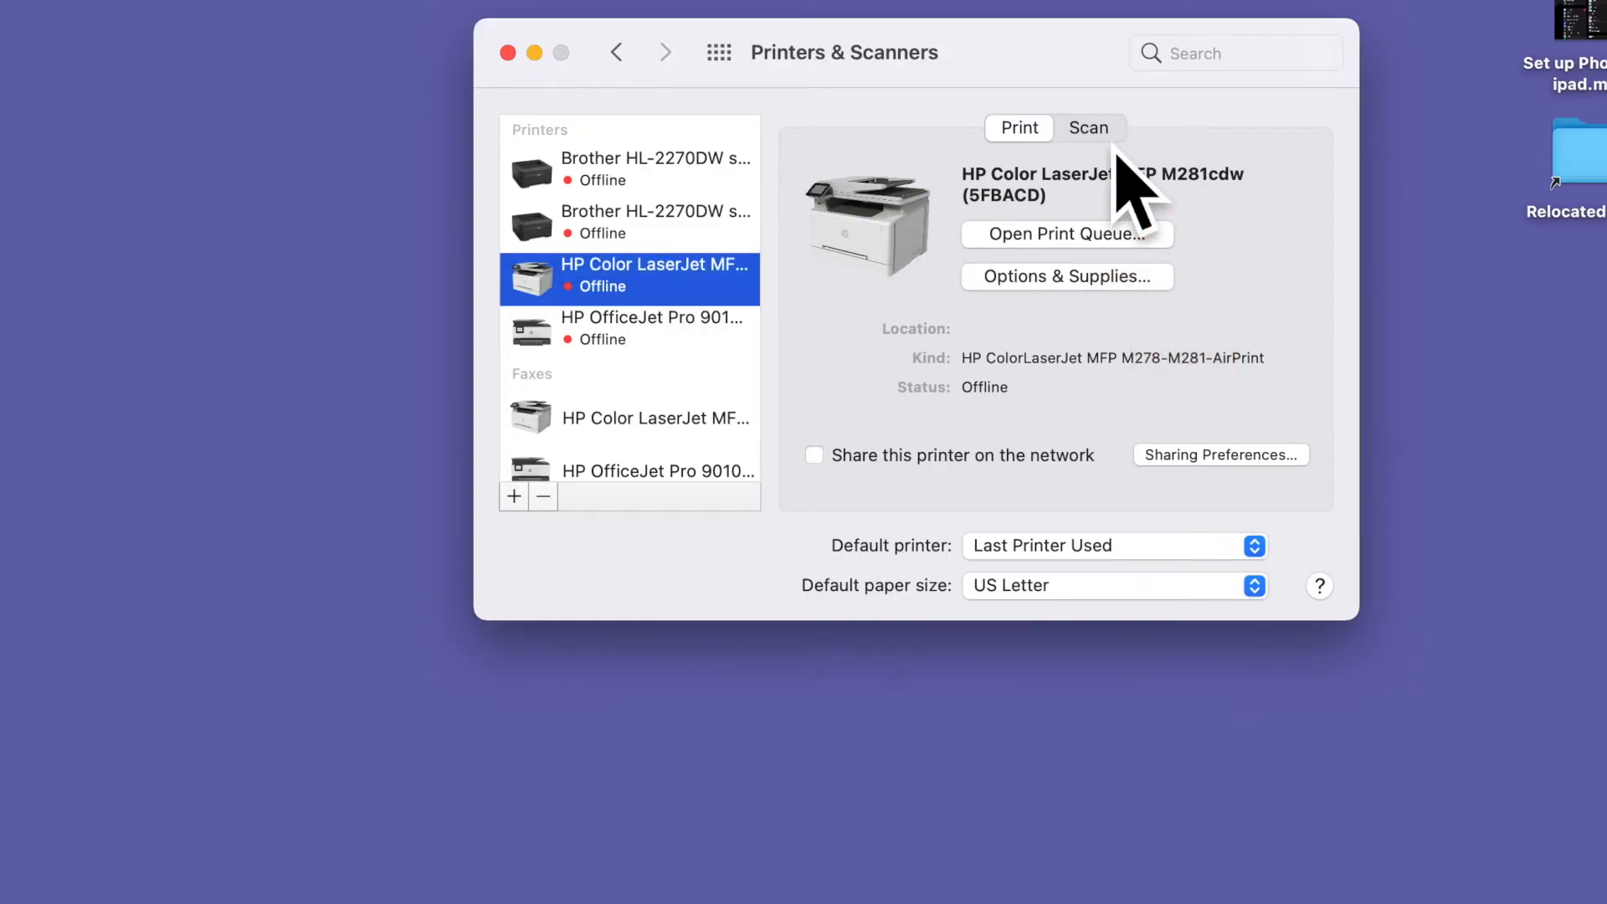
{"action": "mouse_move", "coordinate": [840, 395]}
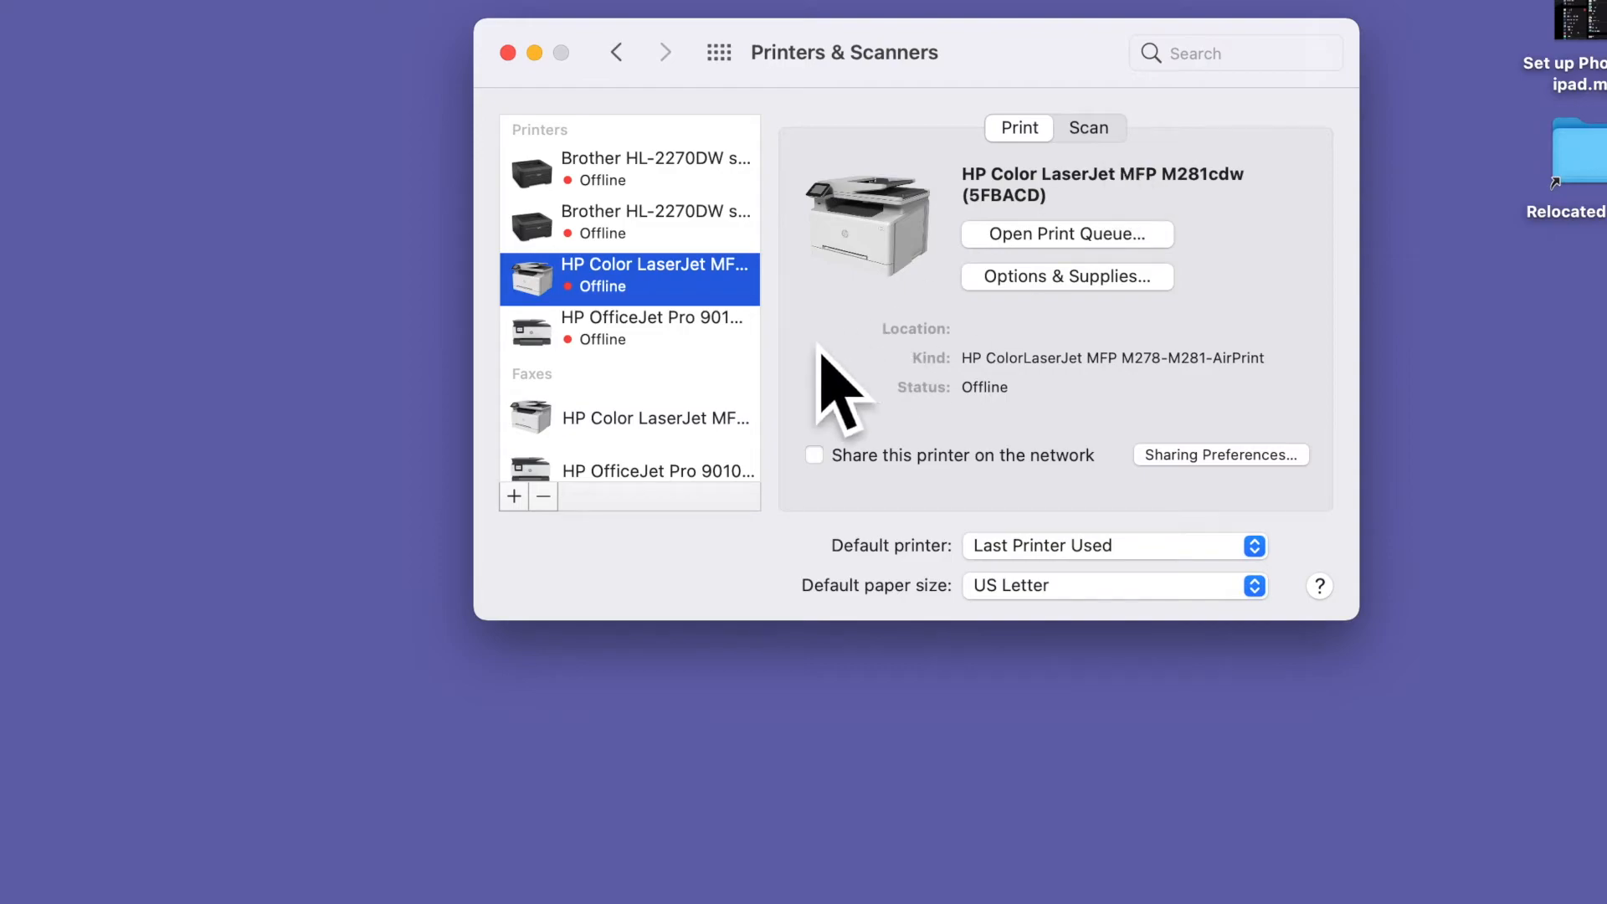
{"action": "scroll", "scroll_direction": "down", "scroll_amount": 3}
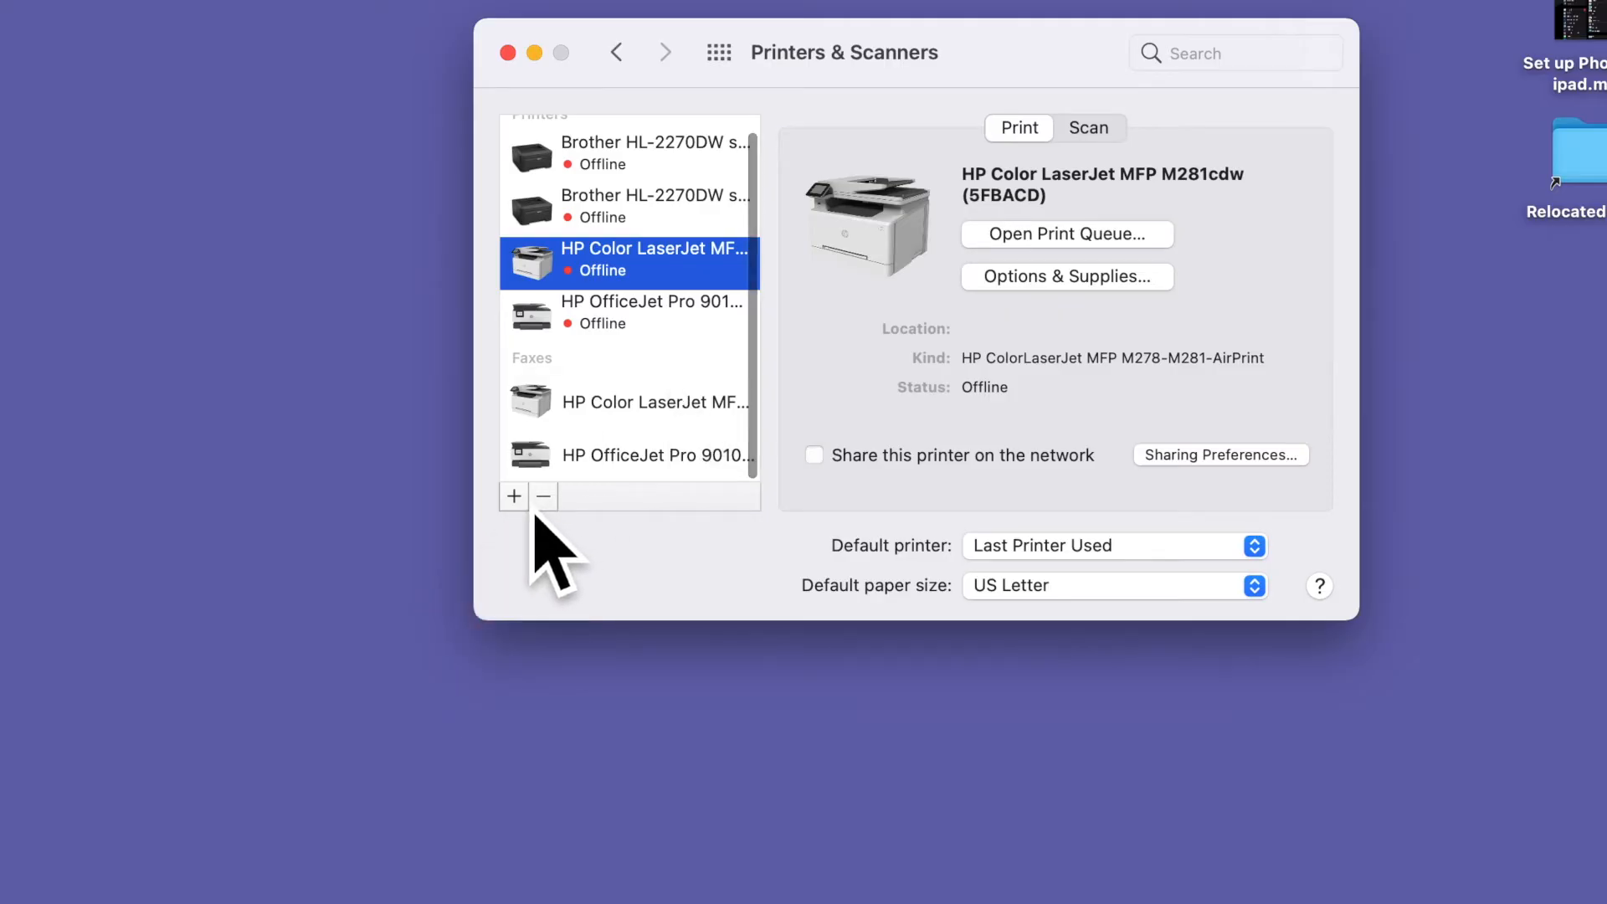
{"action": "left_click", "coordinate": [514, 495]}
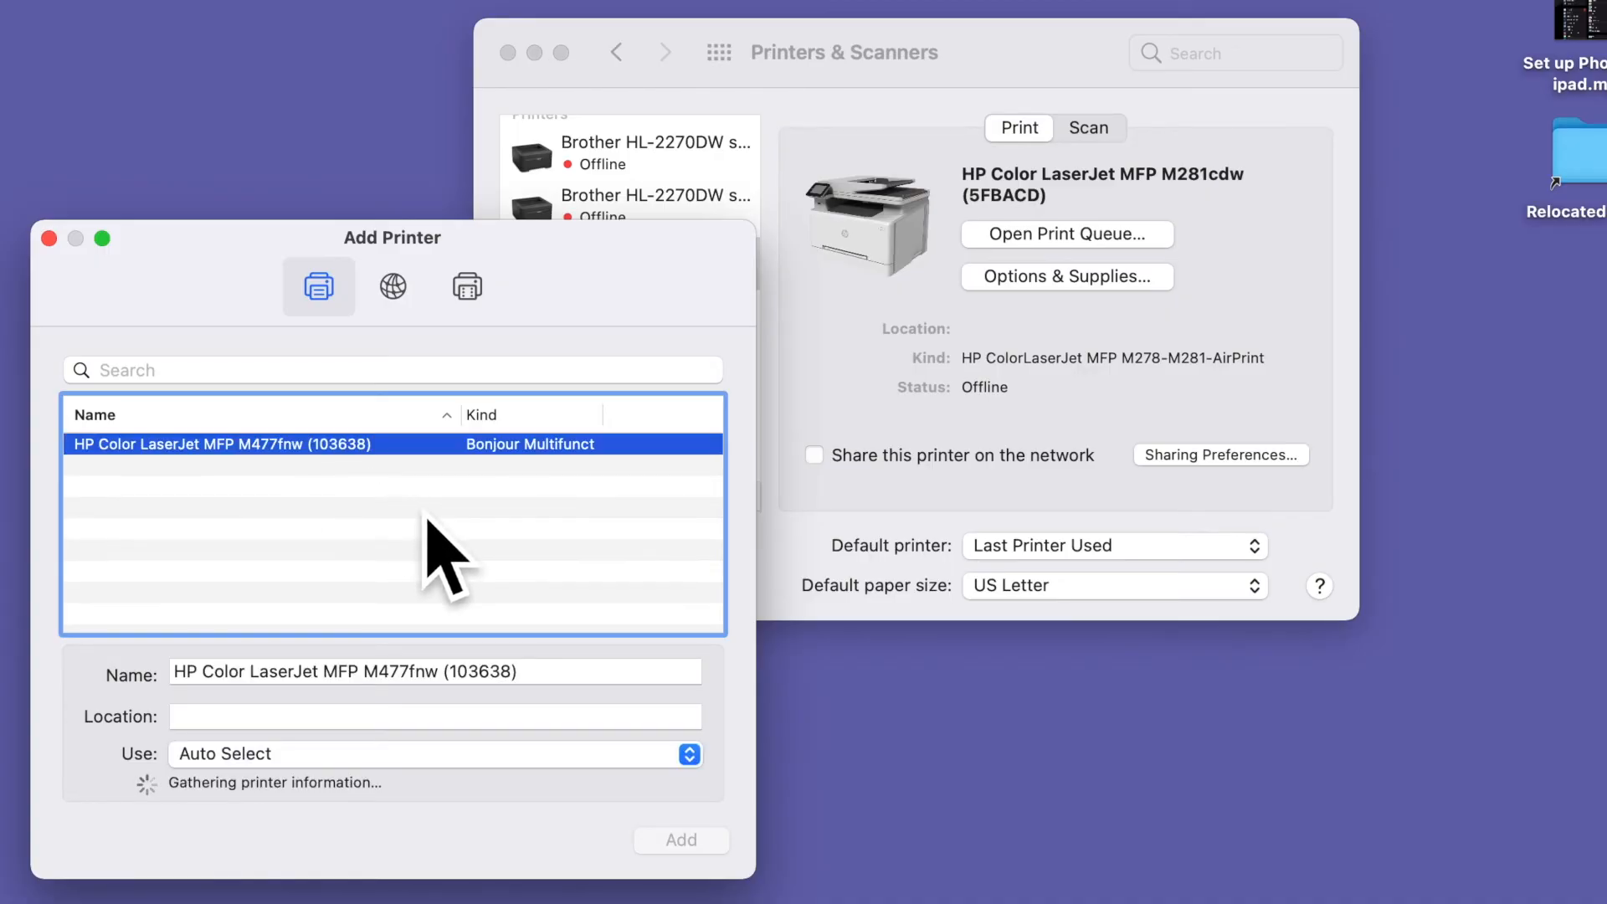
{"action": "mouse_move", "coordinate": [713, 636]}
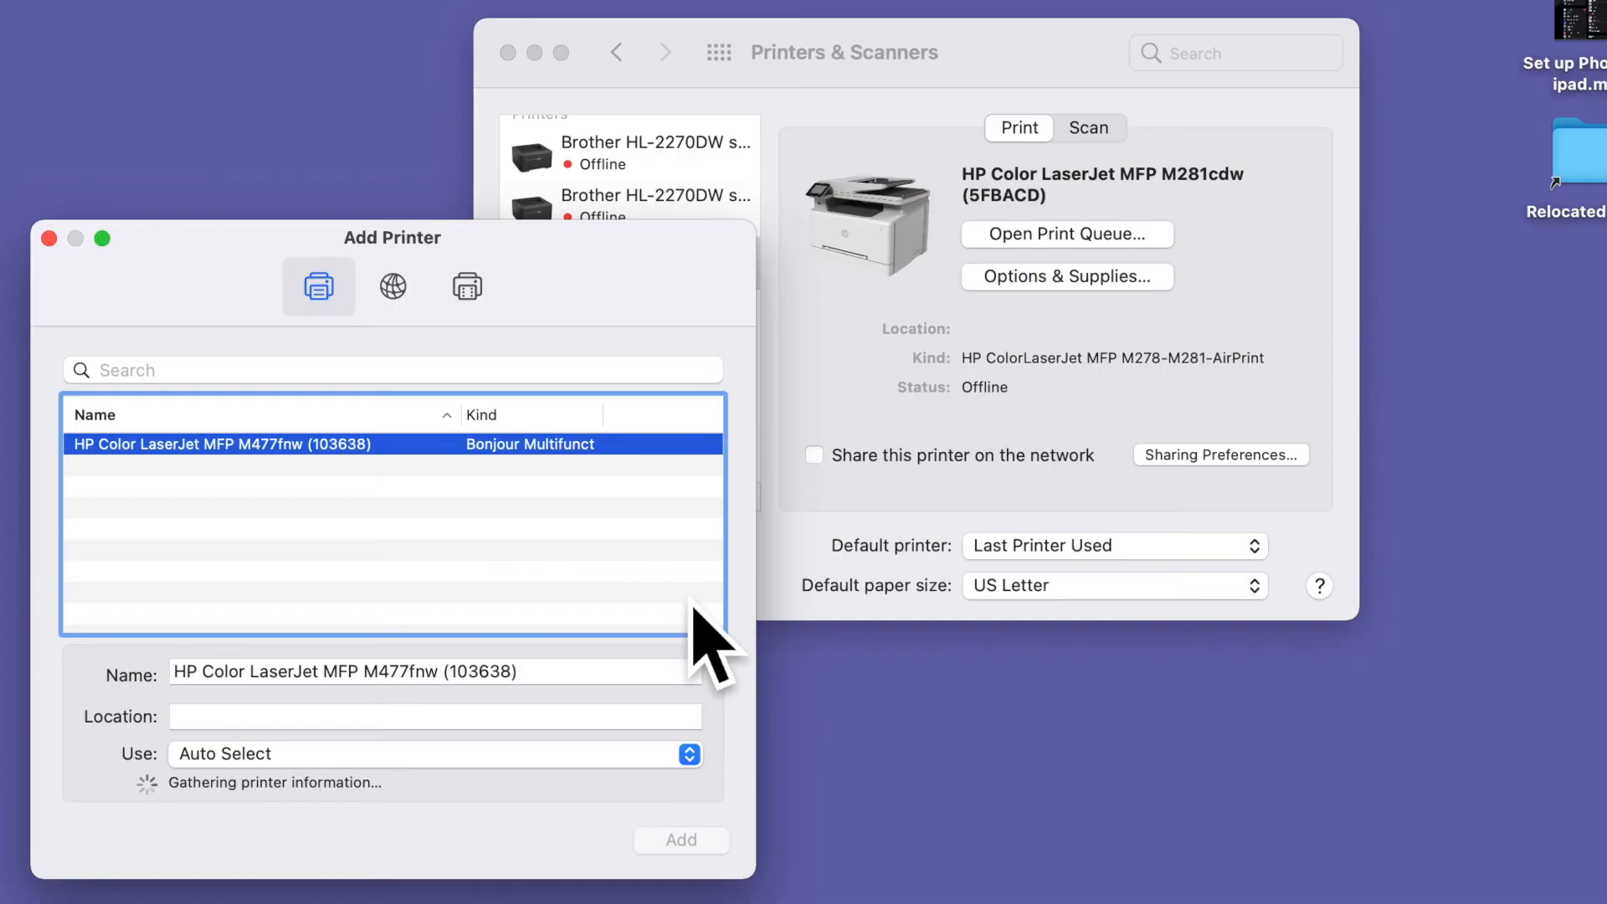
{"action": "mouse_move", "coordinate": [748, 706]}
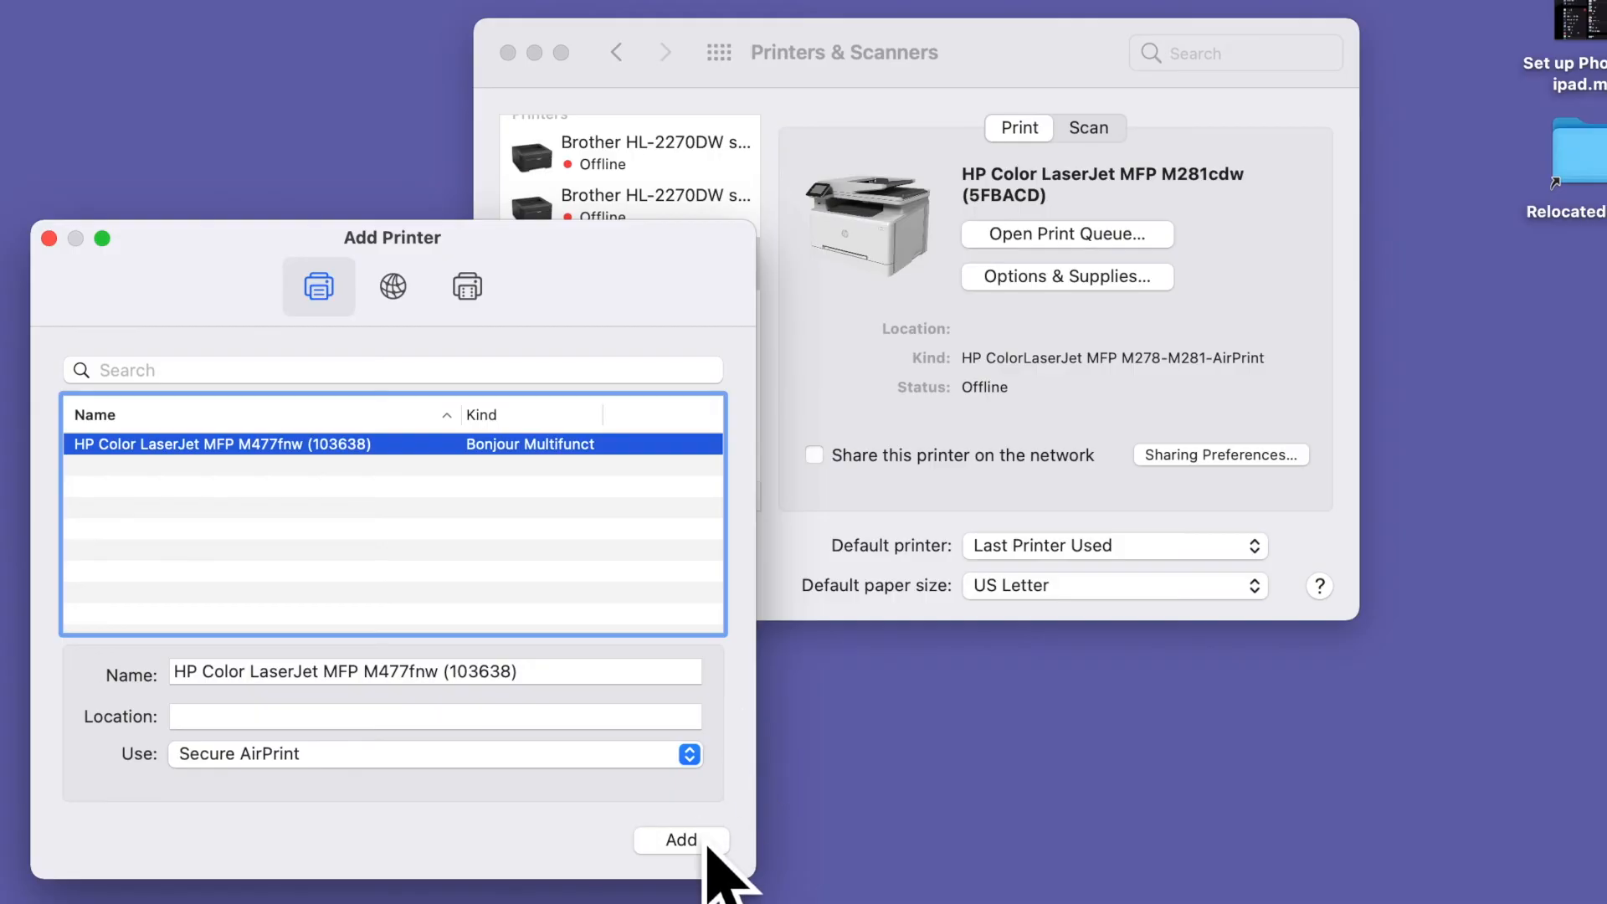
Add the HP Color LaserJet MFP M477fnw via Secure AirPrint and confirm it shows as Idle
{"action": "left_click", "coordinate": [681, 839]}
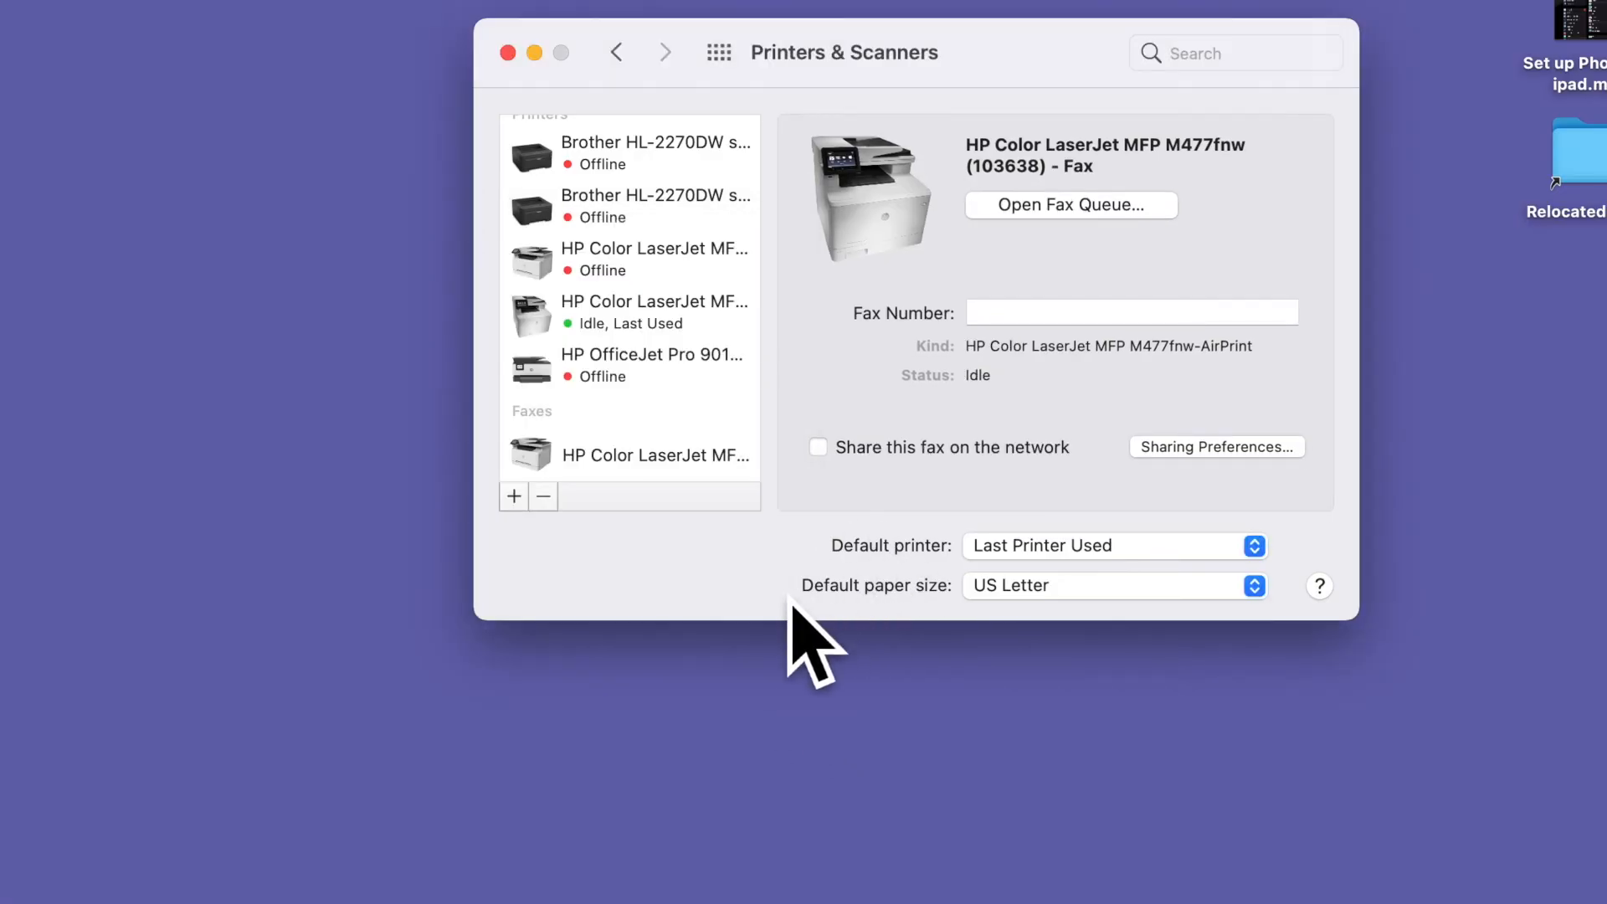
{"action": "left_click", "coordinate": [655, 328]}
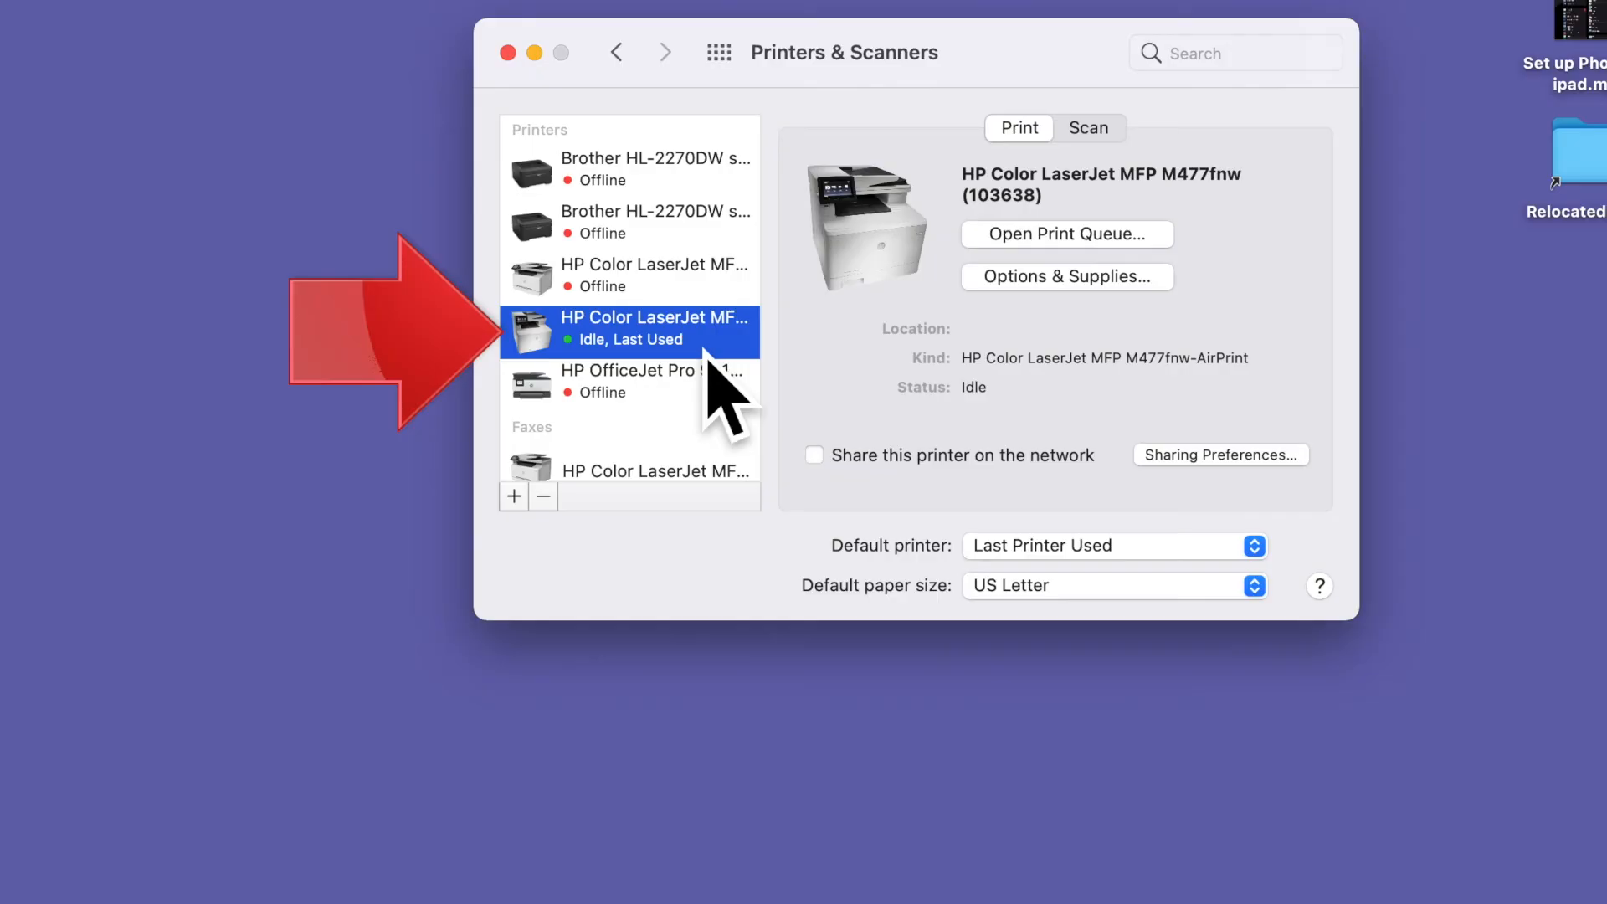